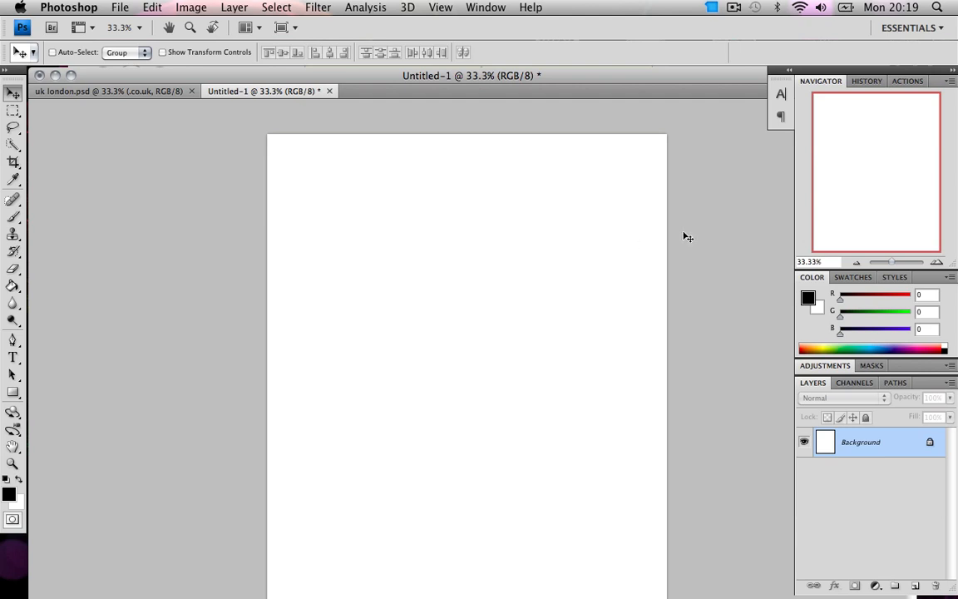
pyautogui.moveTo(879, 213)
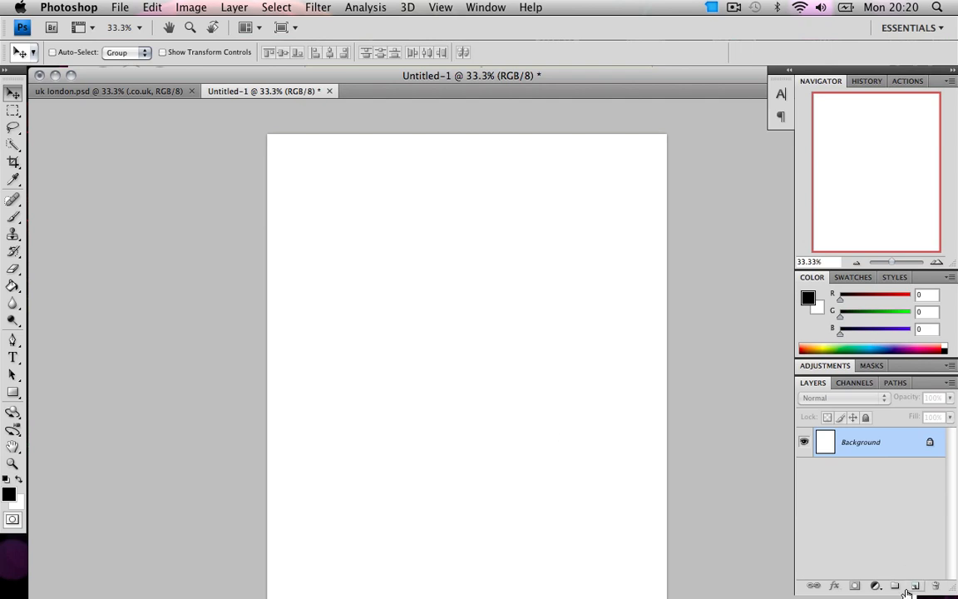
pyautogui.moveTo(915, 586)
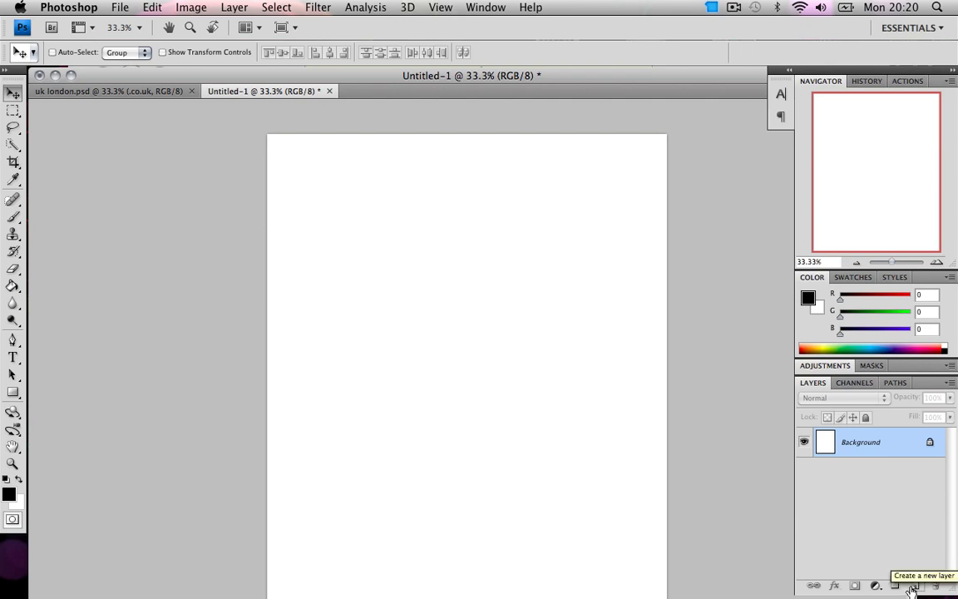
pyautogui.moveTo(913, 586)
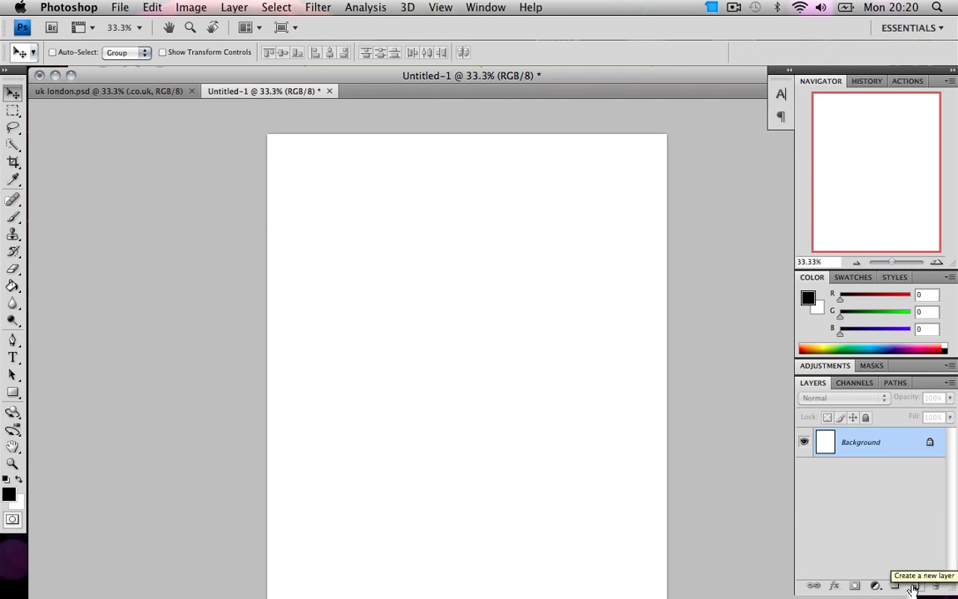
# Add Layer 1 with the pasted CIMG logo and move it into the left half of the canvas.
pyautogui.click(915, 585)
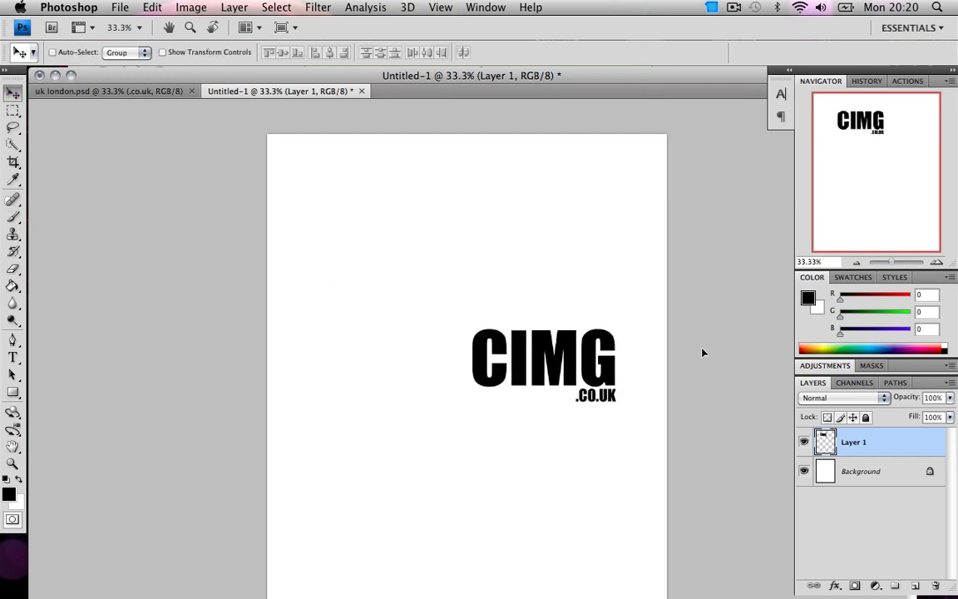
pyautogui.moveTo(542, 363); pyautogui.dragTo(557, 396)
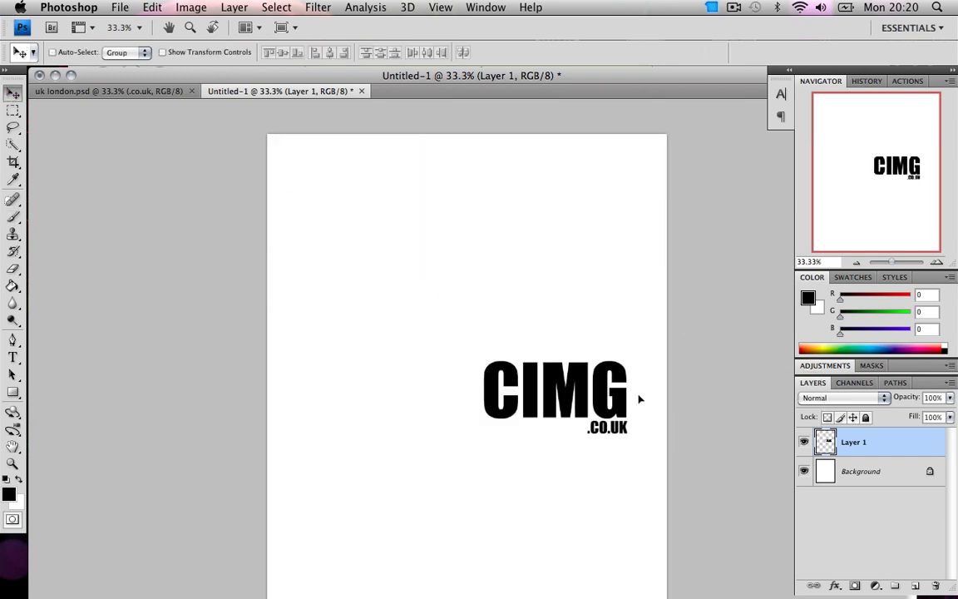
pyautogui.moveTo(552, 396); pyautogui.dragTo(406, 324)
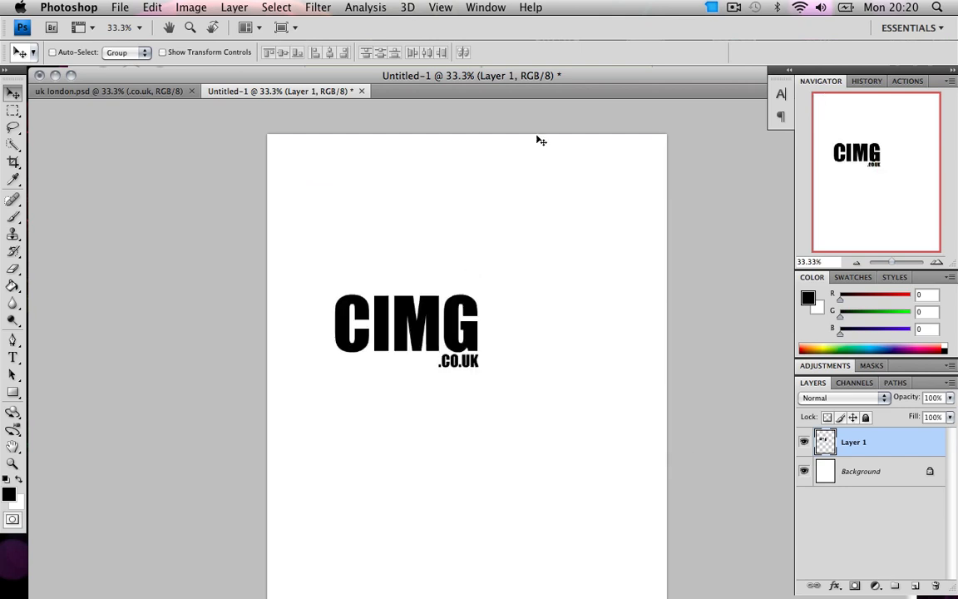
pyautogui.moveTo(504, 7)
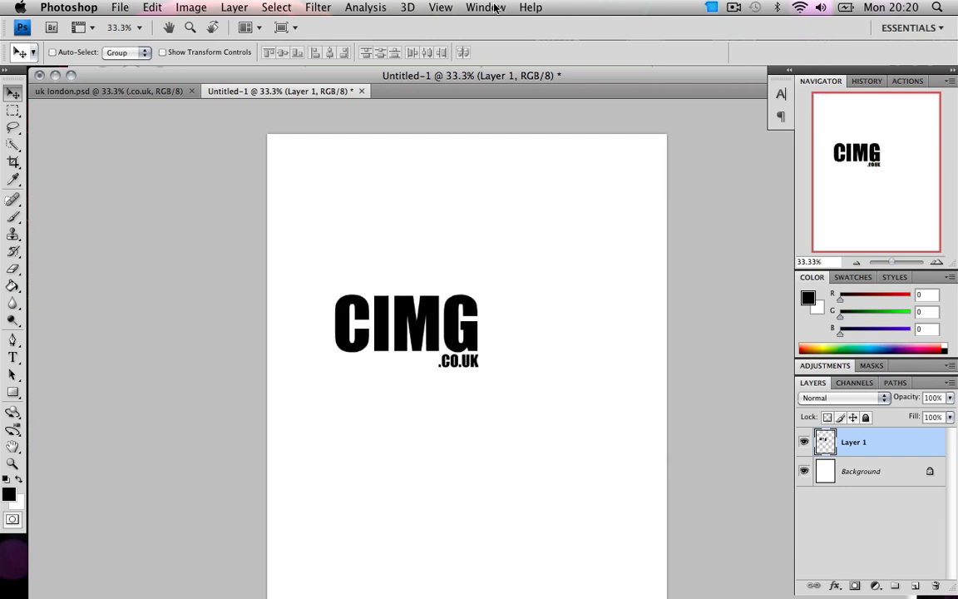
# Show the Animation panel from the Window menu and move the logo to the upper left.
pyautogui.click(486, 7)
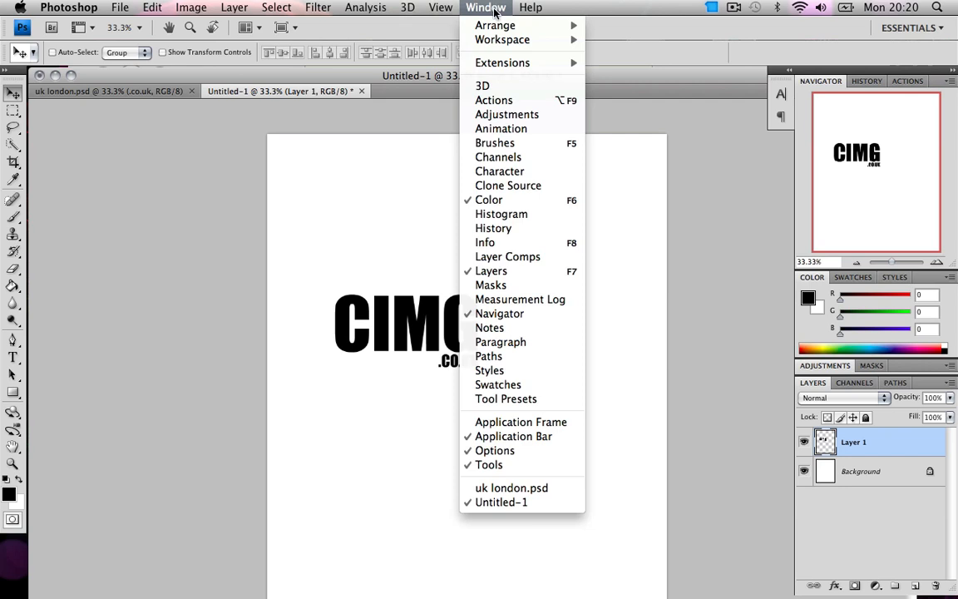
pyautogui.moveTo(502, 63)
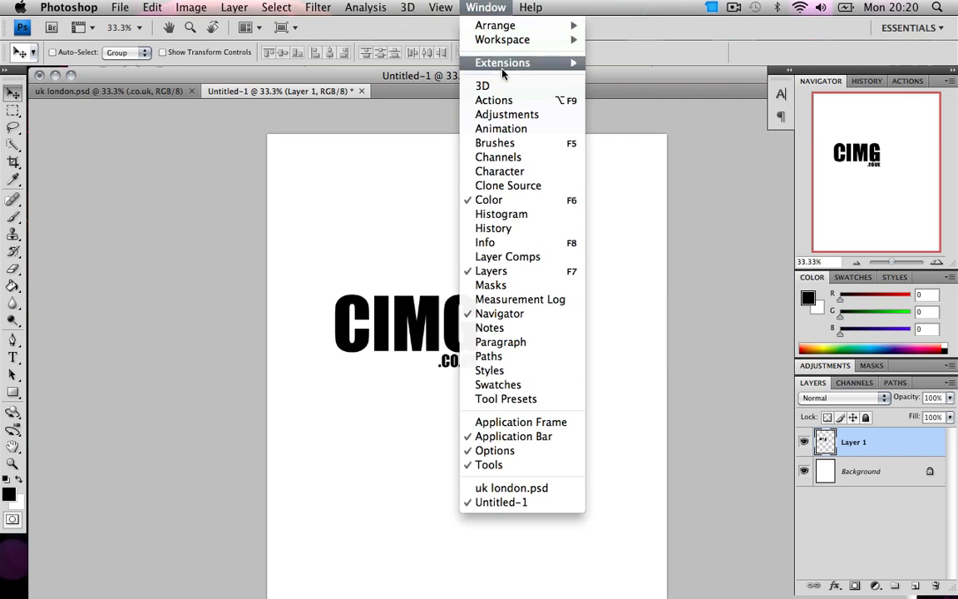
pyautogui.click(501, 128)
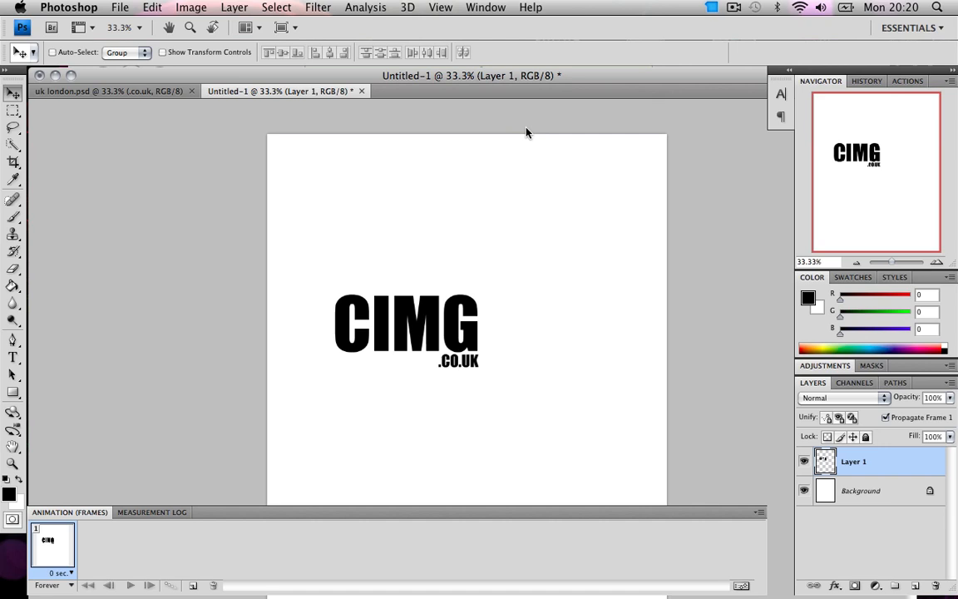
pyautogui.moveTo(526, 134); pyautogui.dragTo(481, 203)
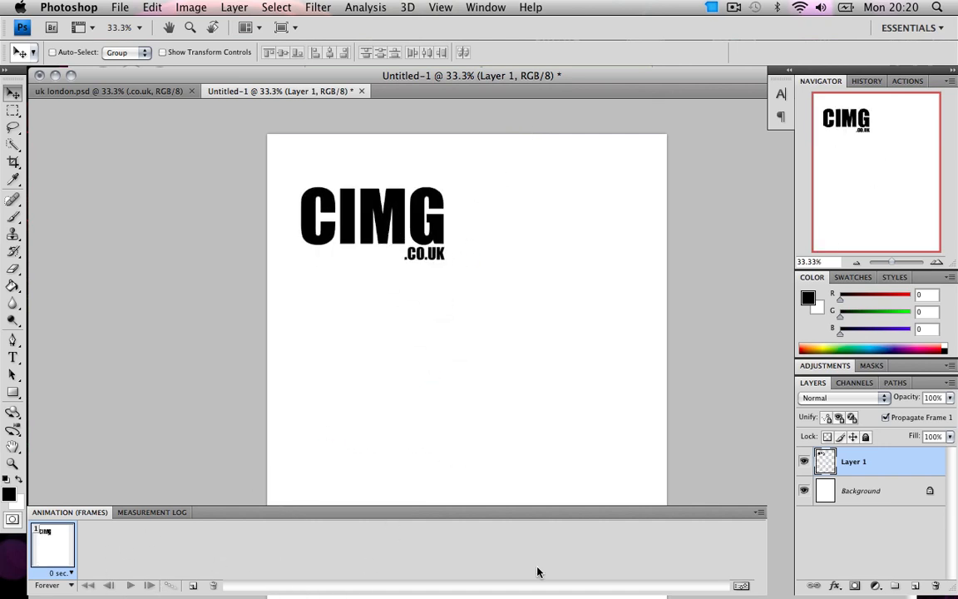
pyautogui.moveTo(170, 504)
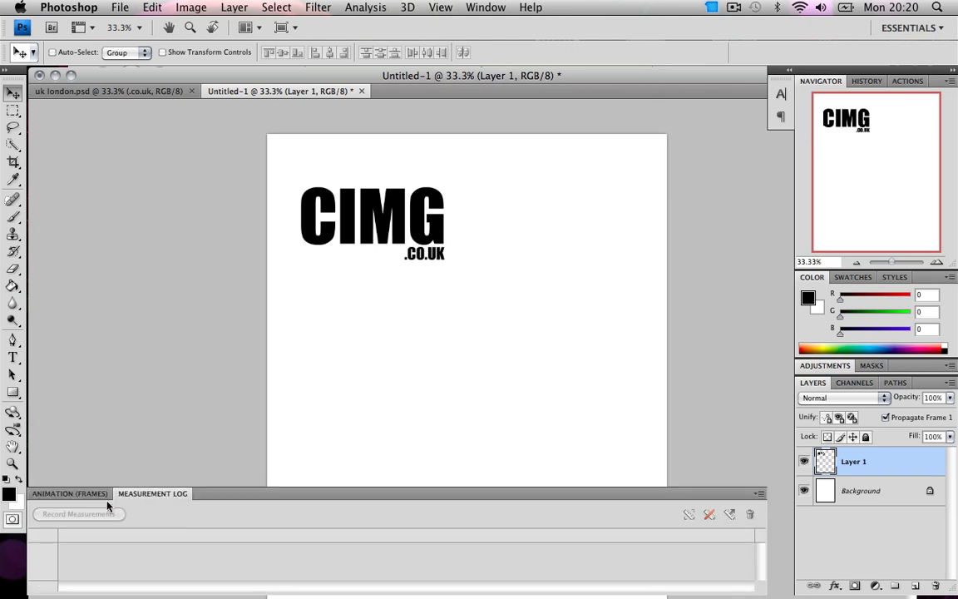
# Try the timeline mode, then convert the animation back to frame mode.
pyautogui.click(70, 492)
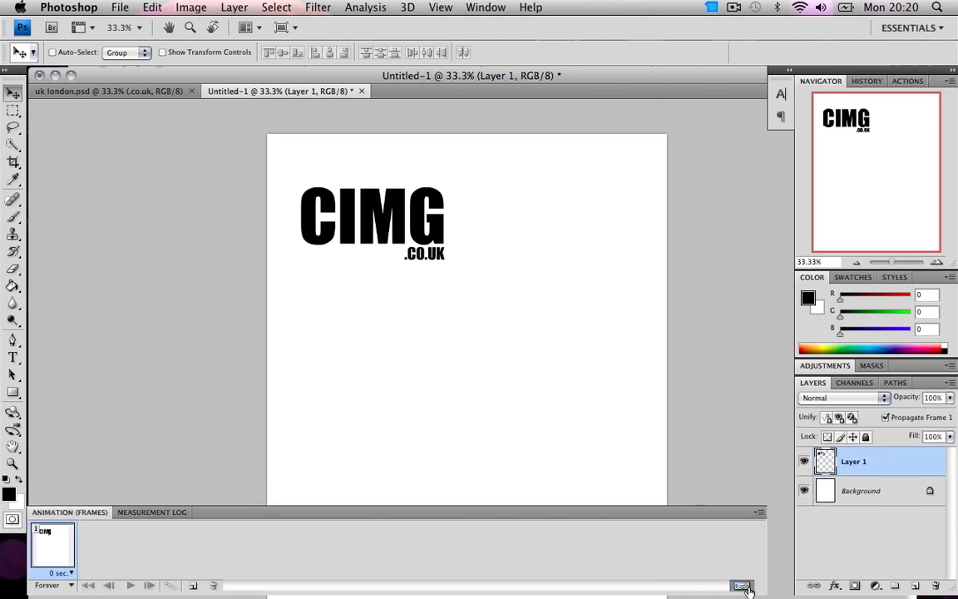
pyautogui.click(735, 582)
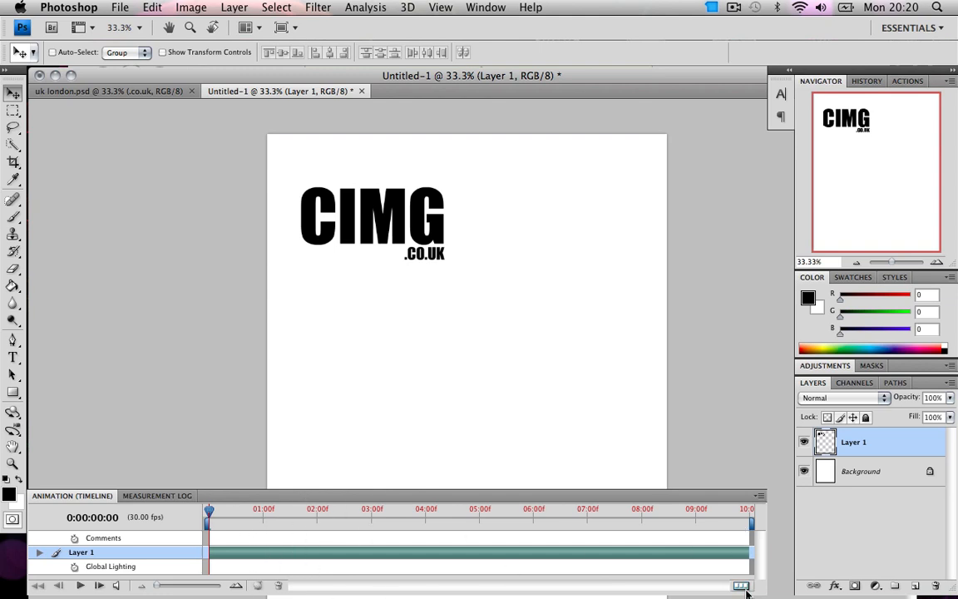
pyautogui.moveTo(732, 589)
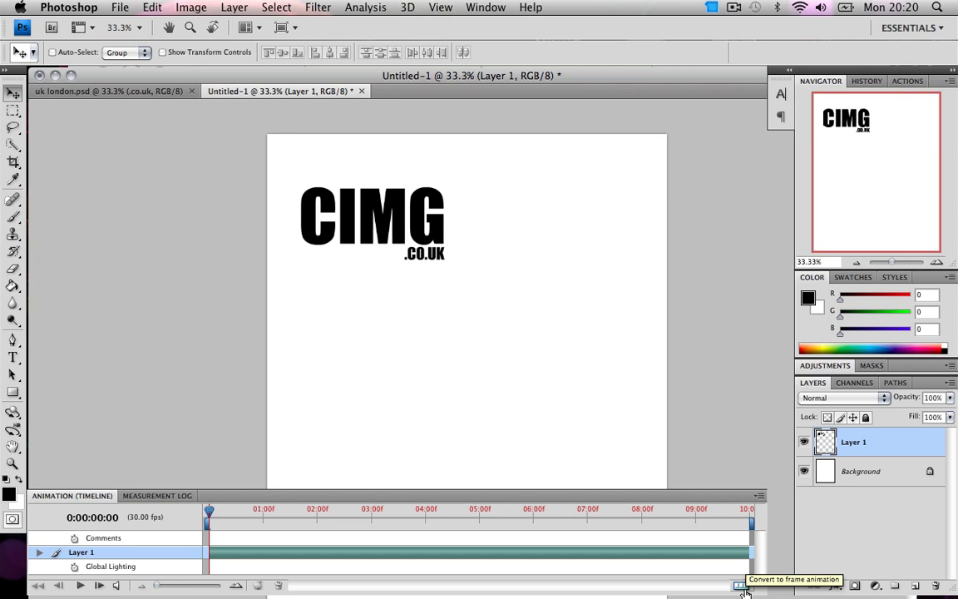
pyautogui.click(739, 595)
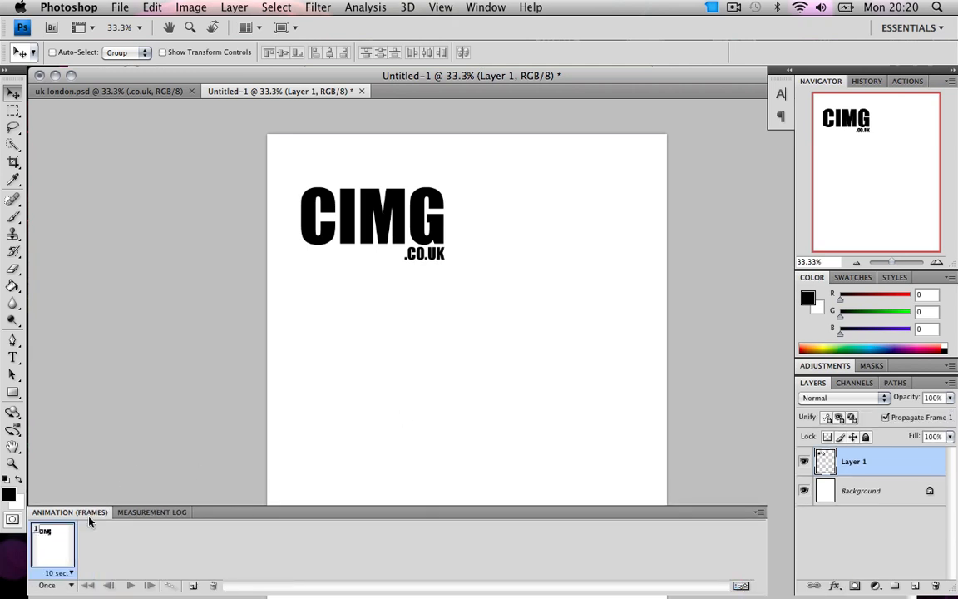
pyautogui.moveTo(416, 223)
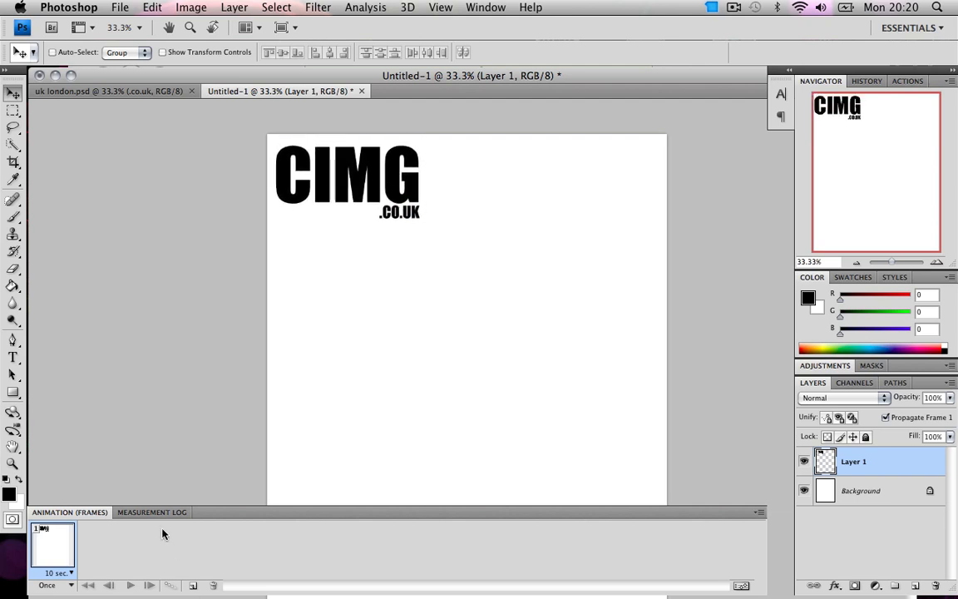
pyautogui.moveTo(218, 584)
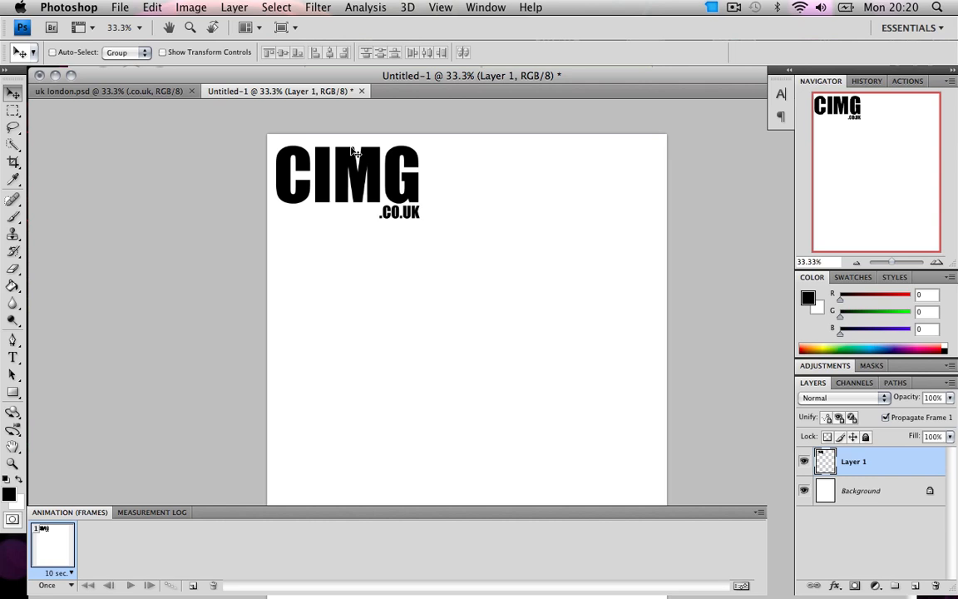
pyautogui.moveTo(391, 153)
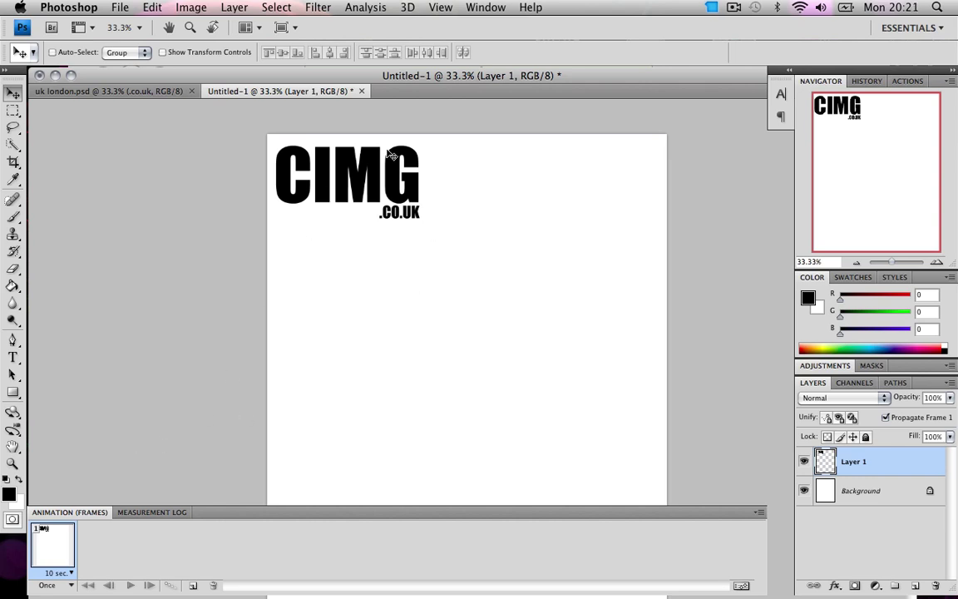
pyautogui.moveTo(666, 175)
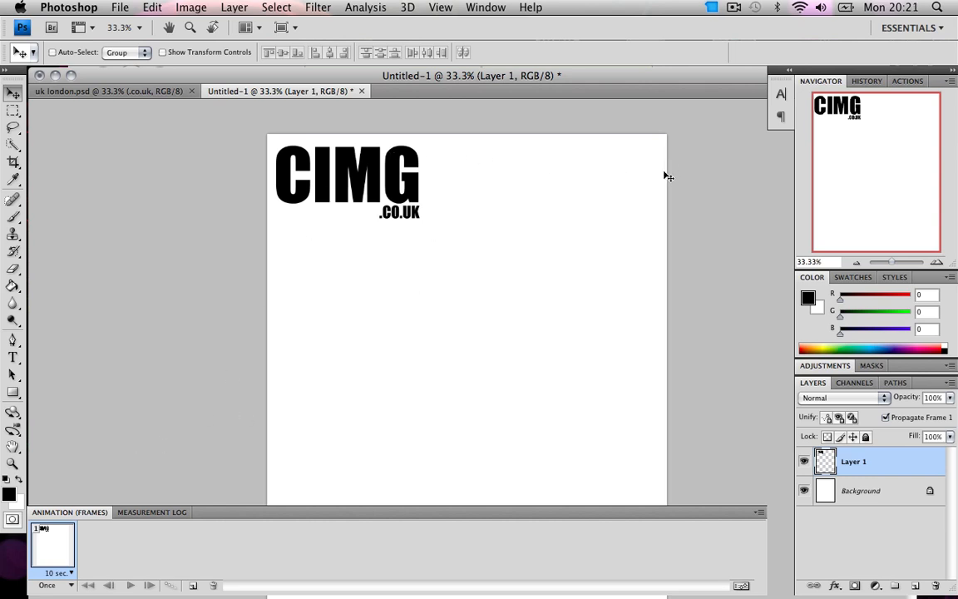
pyautogui.moveTo(646, 175)
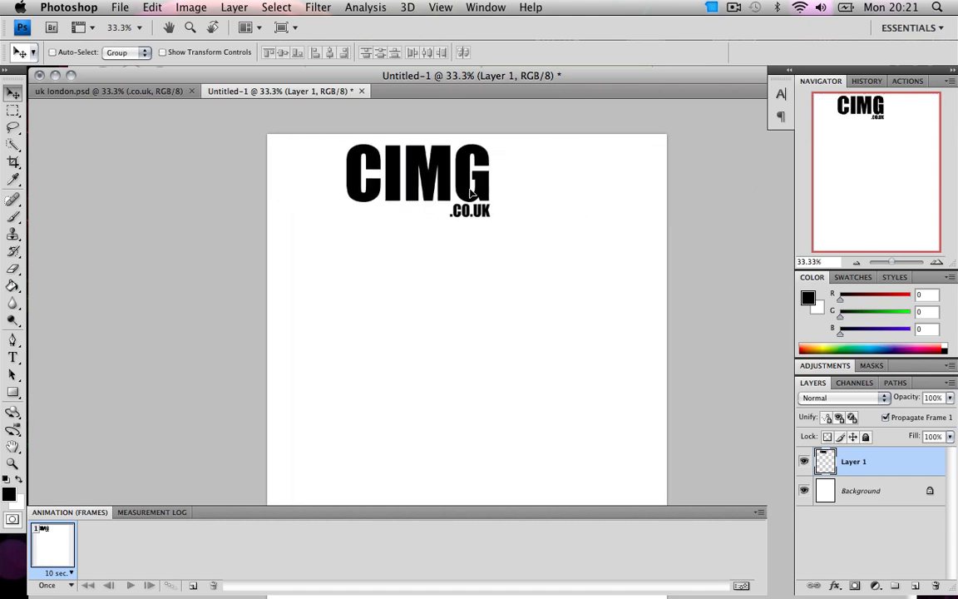
# Nudge the logo to the top-left corner and set frame 1's delay to No delay.
pyautogui.moveTo(416, 179); pyautogui.dragTo(346, 180)
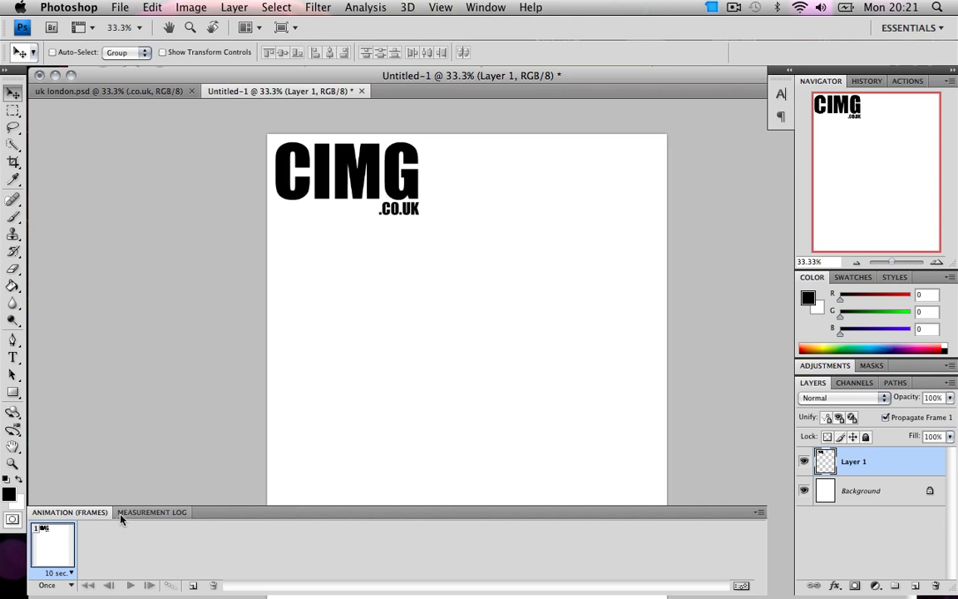
pyautogui.click(70, 565)
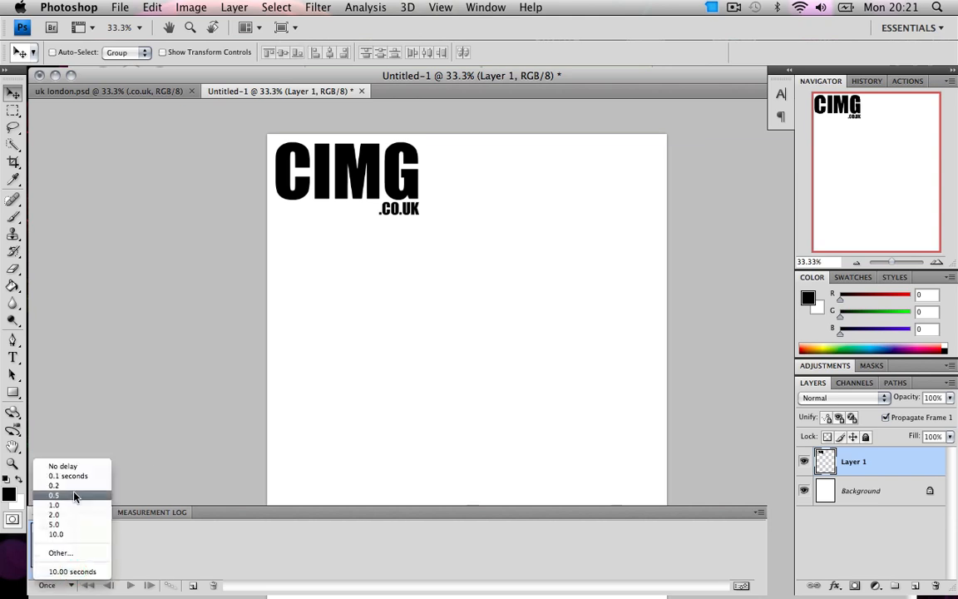
pyautogui.moveTo(73, 476)
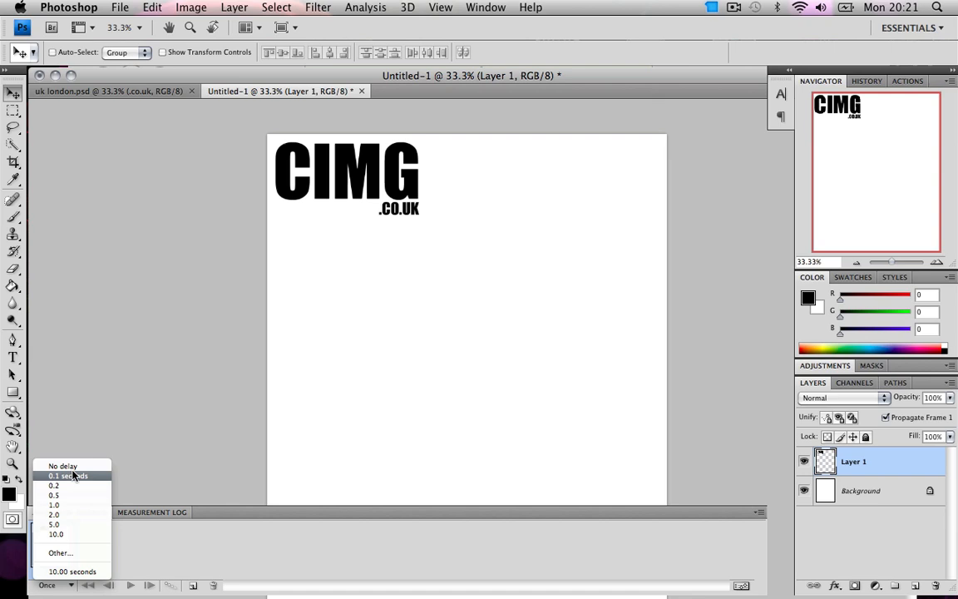
pyautogui.click(70, 464)
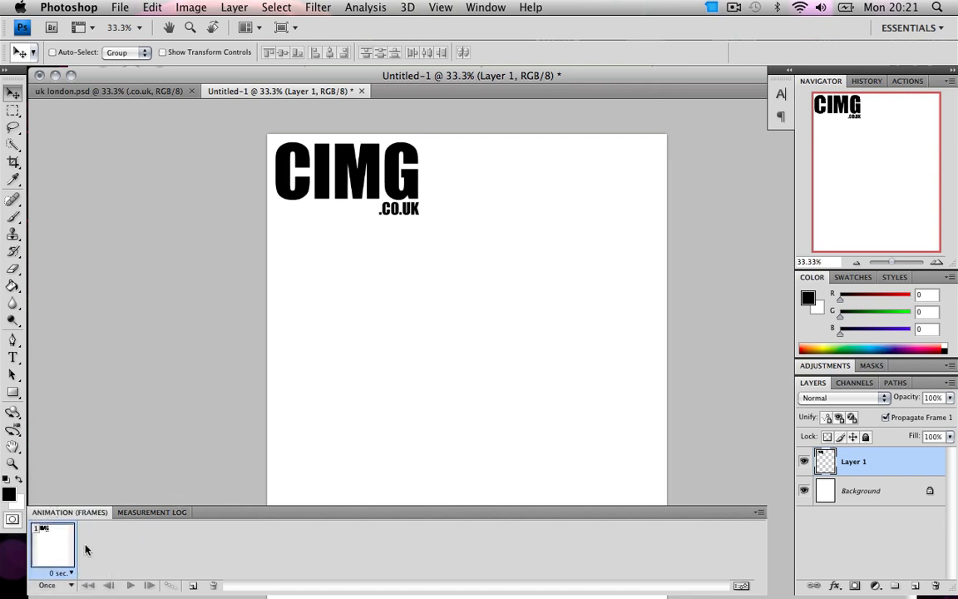
# Duplicate frame 1 into a second frame, reselect frame 1 and bring up the looping options.
pyautogui.click(196, 582)
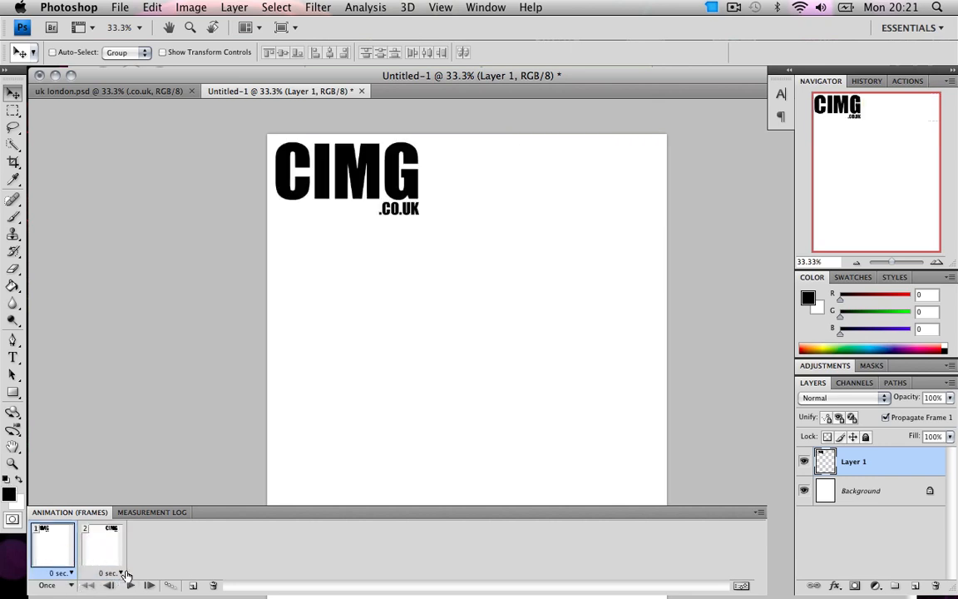
pyautogui.click(106, 549)
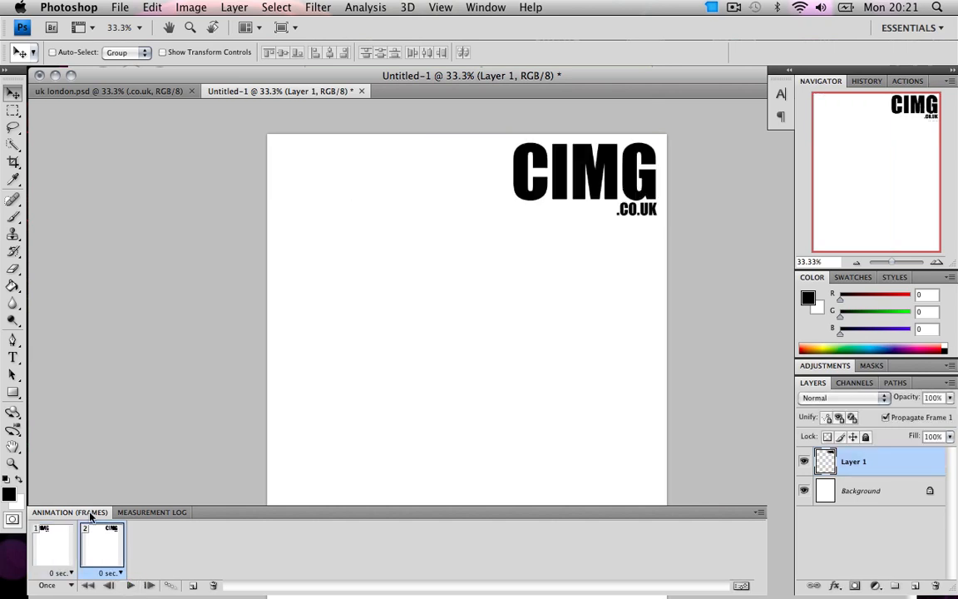
pyautogui.click(52, 545)
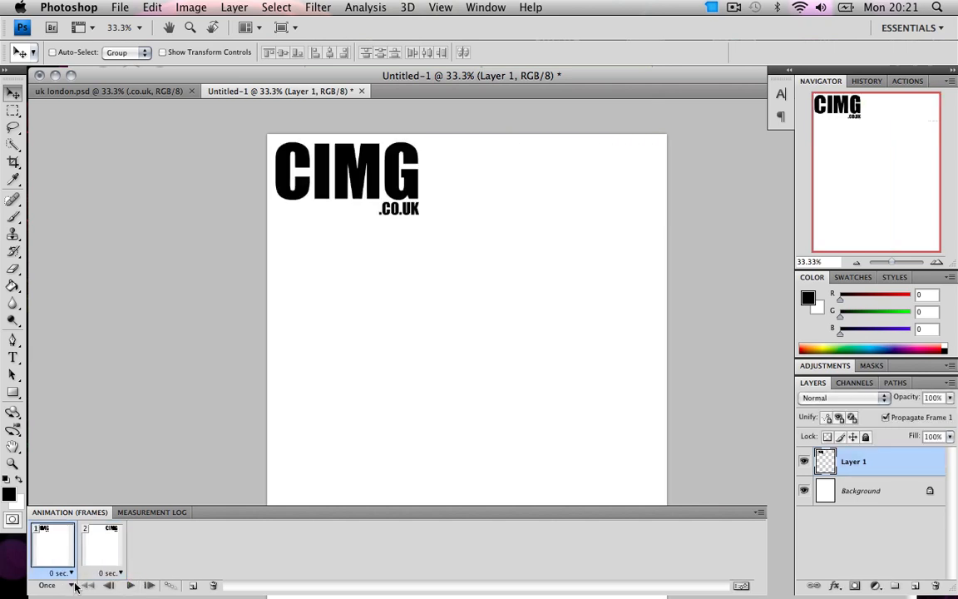
pyautogui.click(70, 586)
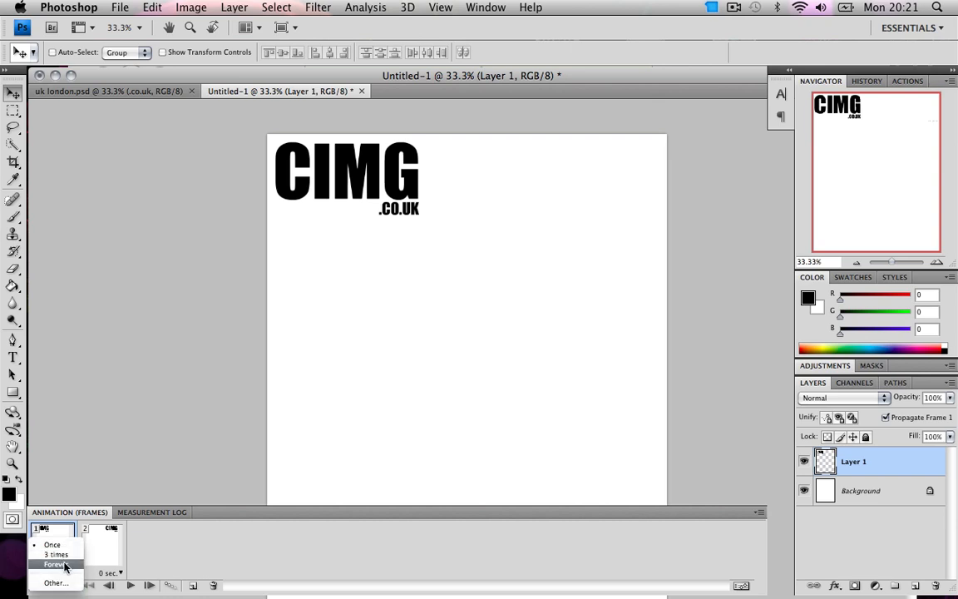
pyautogui.moveTo(53, 549)
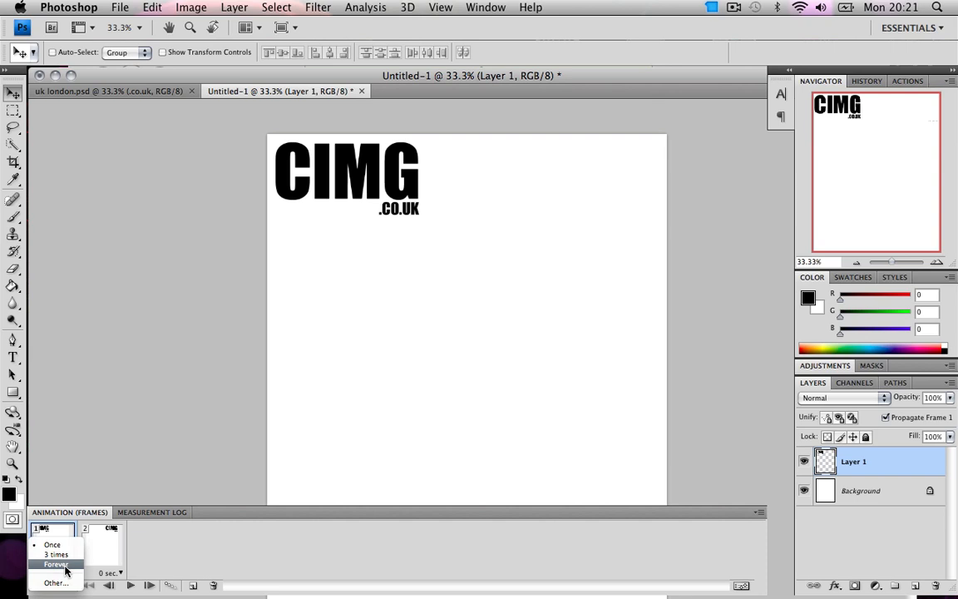
pyautogui.click(60, 546)
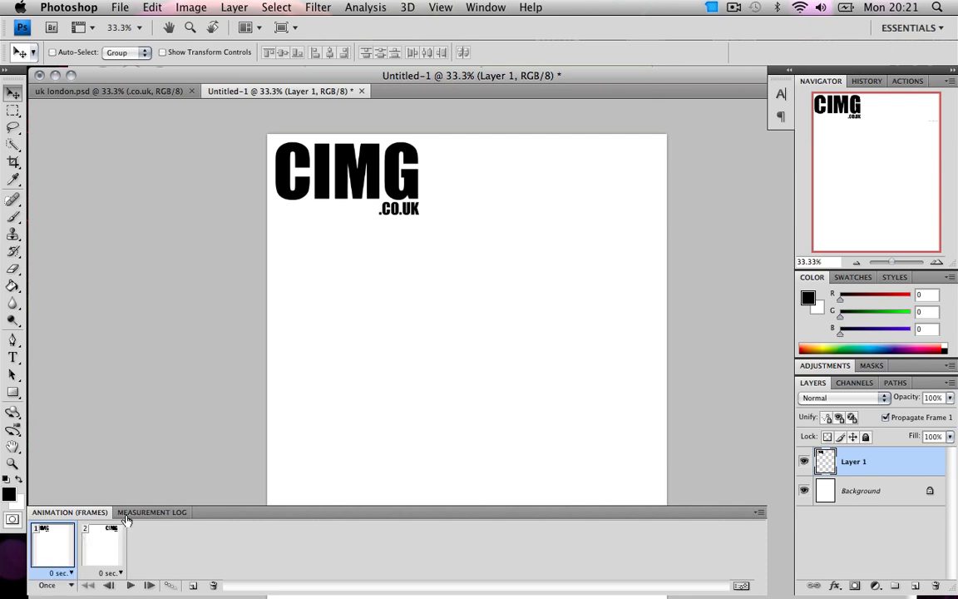
pyautogui.click(106, 555)
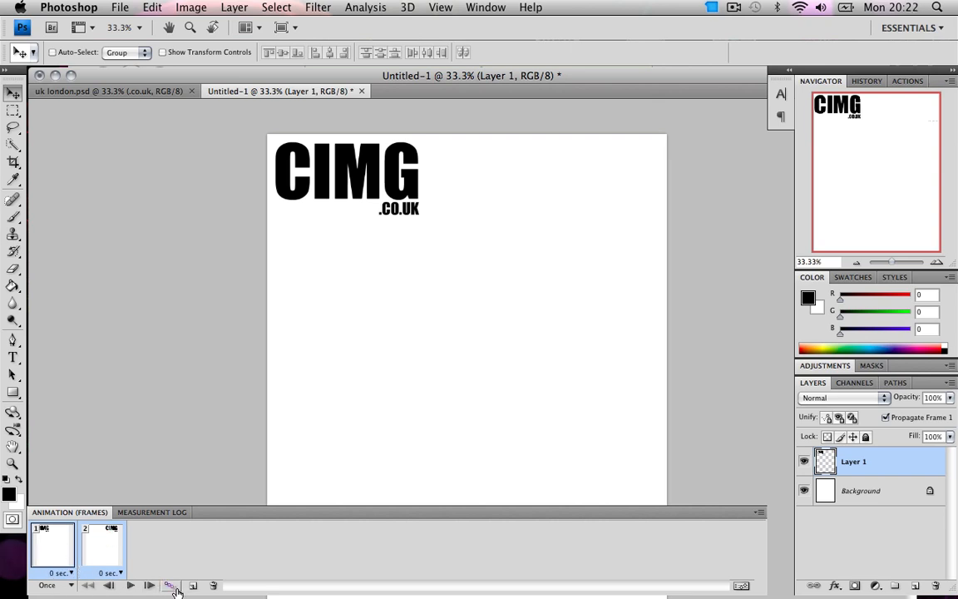
pyautogui.moveTo(168, 586)
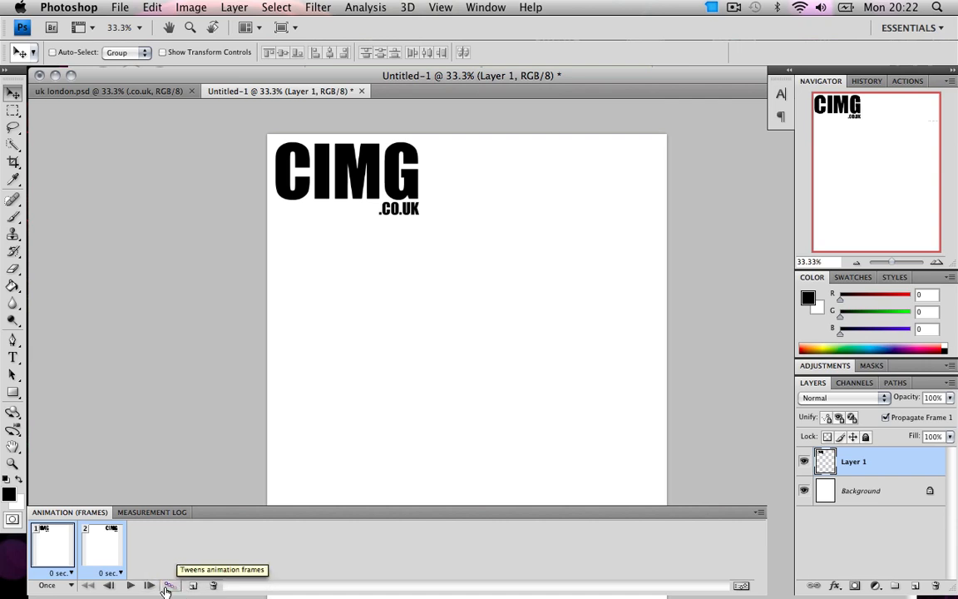
pyautogui.click(169, 588)
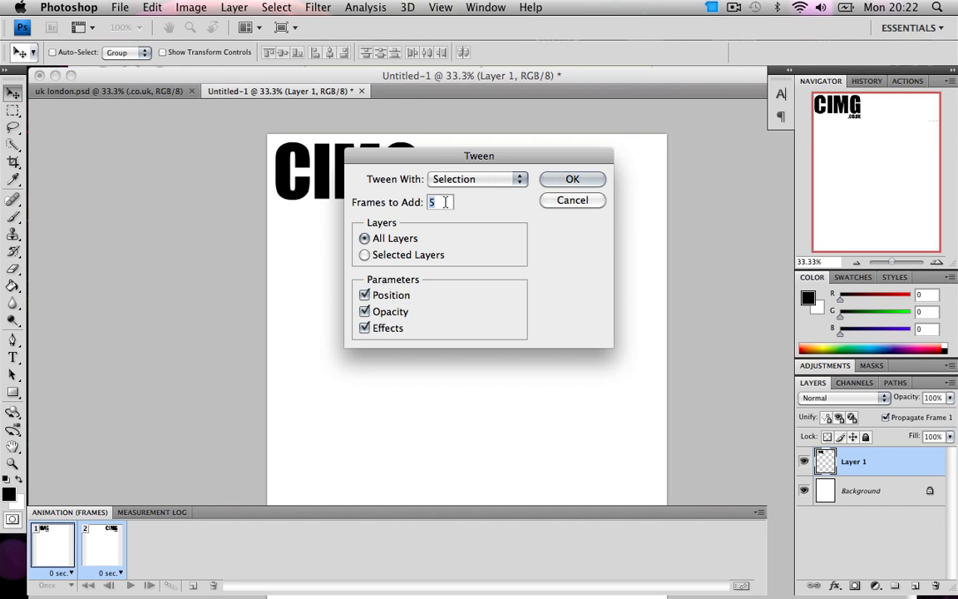
pyautogui.write('15')
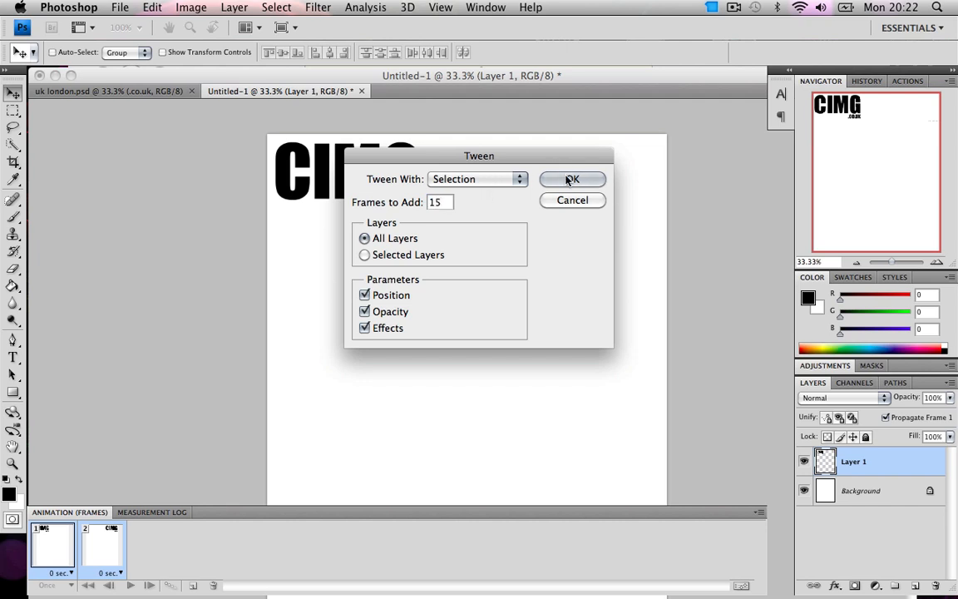
pyautogui.click(572, 179)
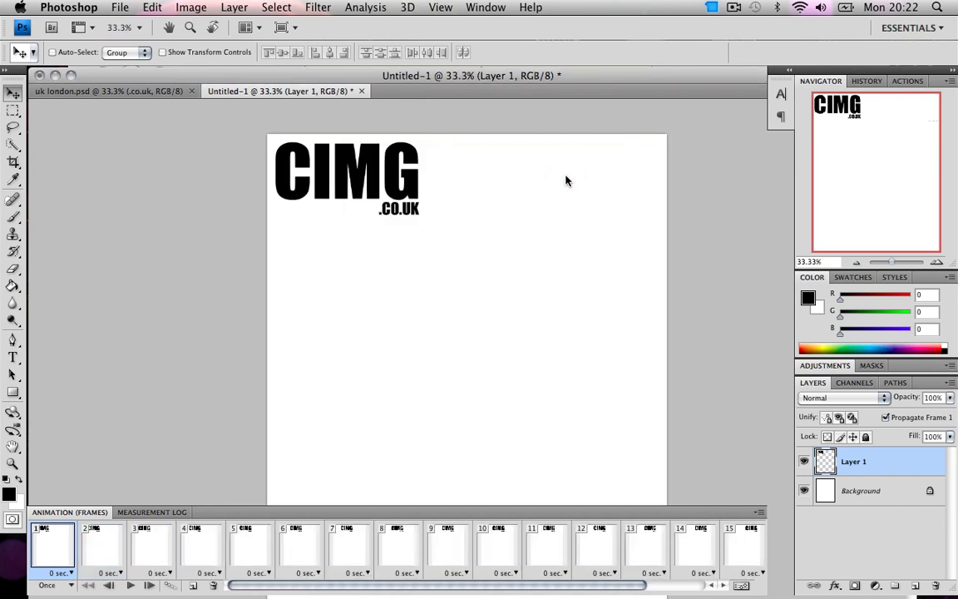
pyautogui.moveTo(117, 552)
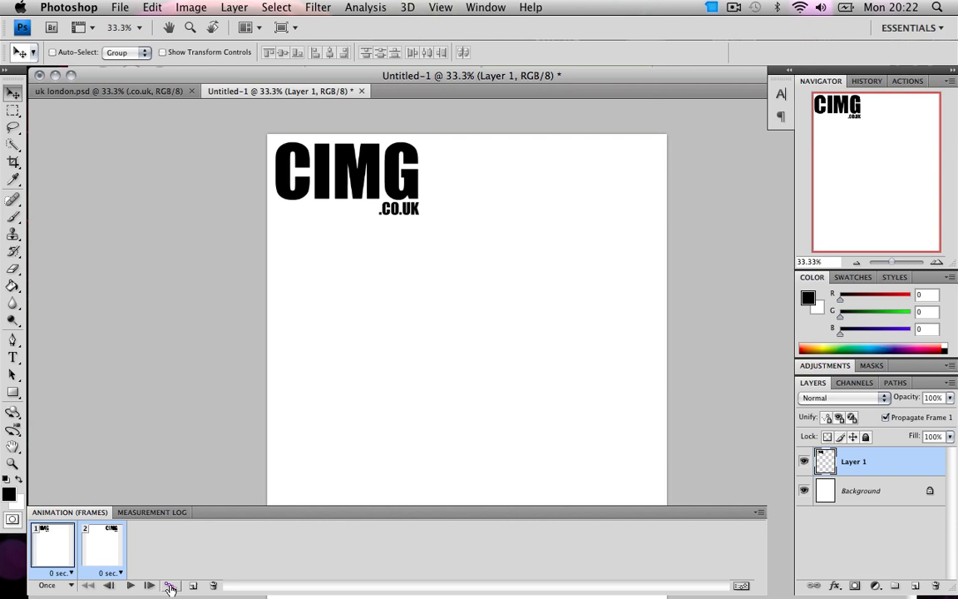
pyautogui.moveTo(167, 586)
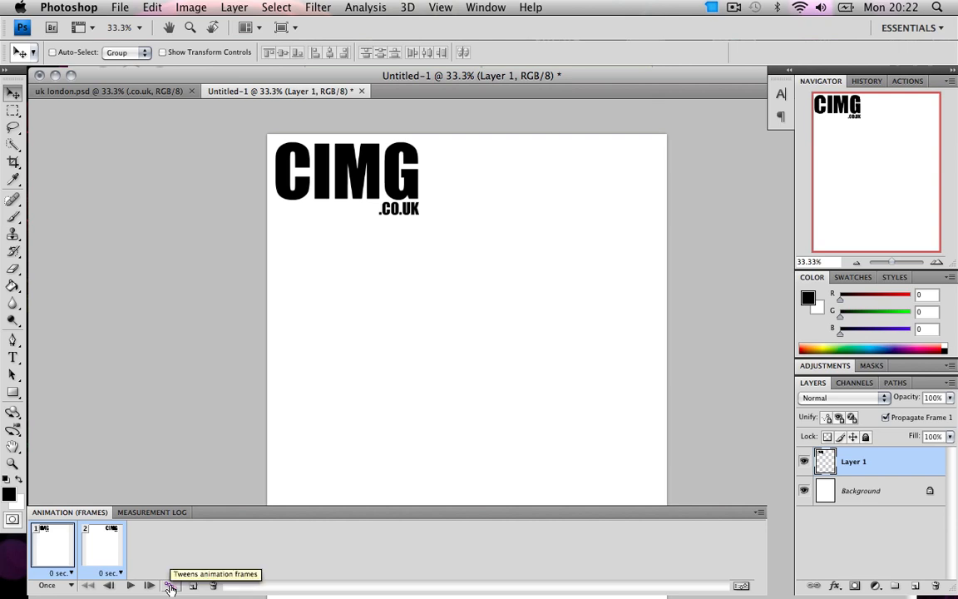
pyautogui.moveTo(249, 195)
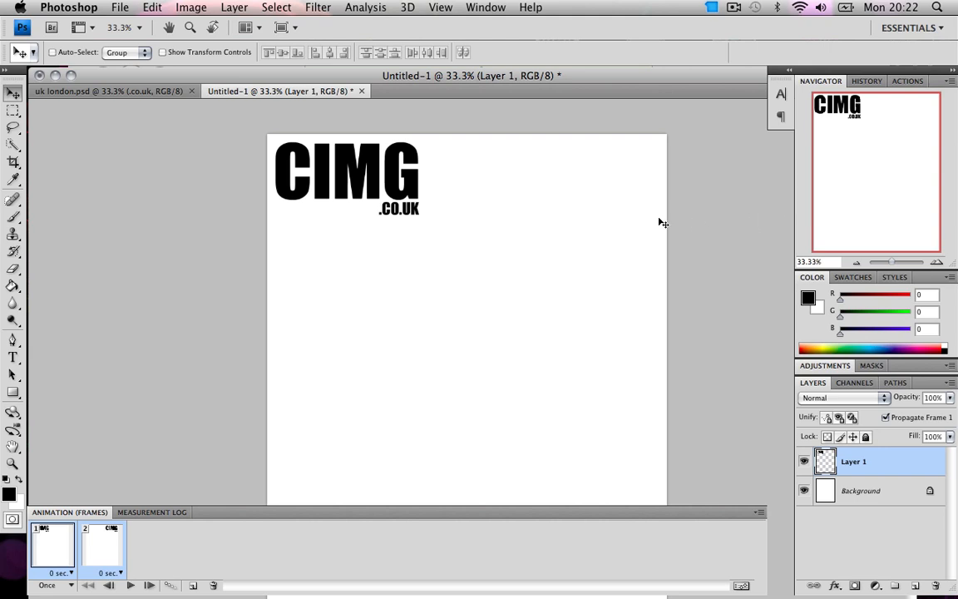
# Tween the two frames with 50 in-between frames added.
pyautogui.click(166, 586)
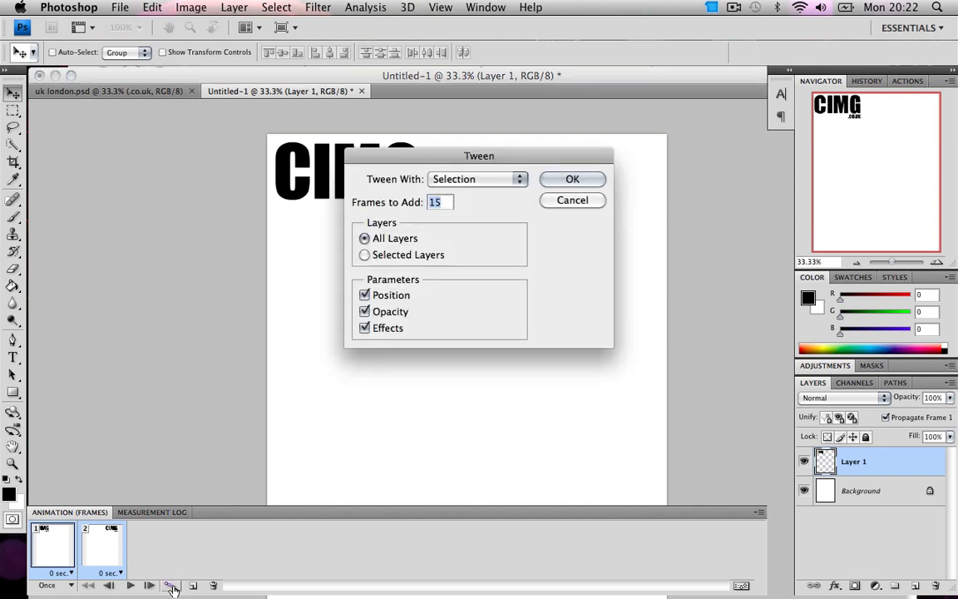
pyautogui.write('50')
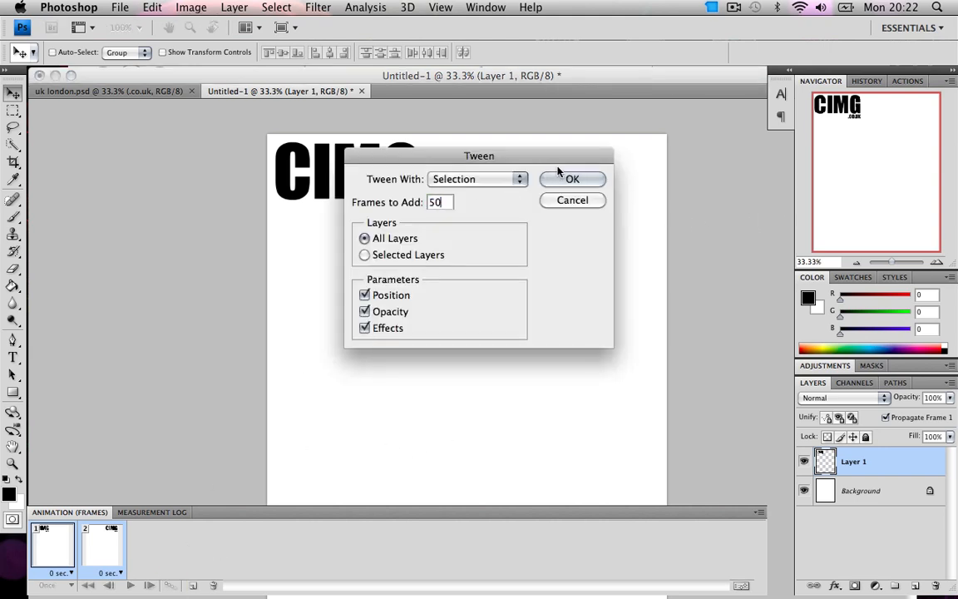
pyautogui.click(572, 179)
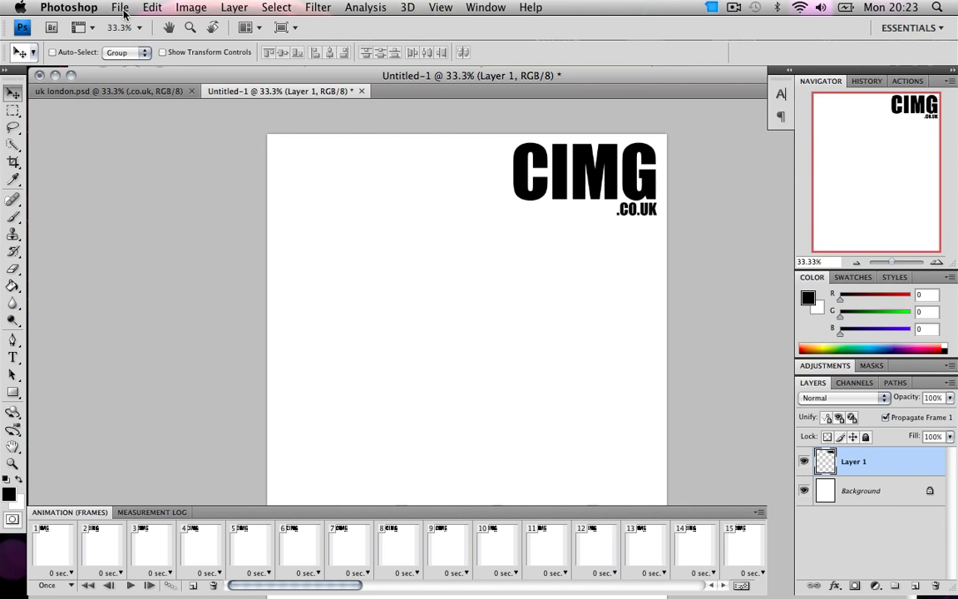
# Bring up Save for Web & Devices from the File menu.
pyautogui.click(120, 7)
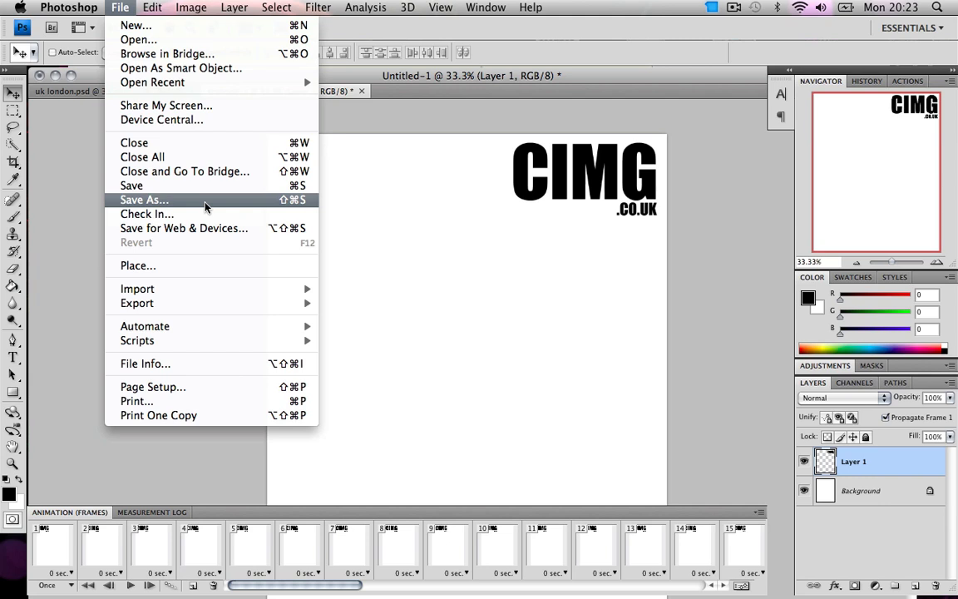
pyautogui.moveTo(211, 227)
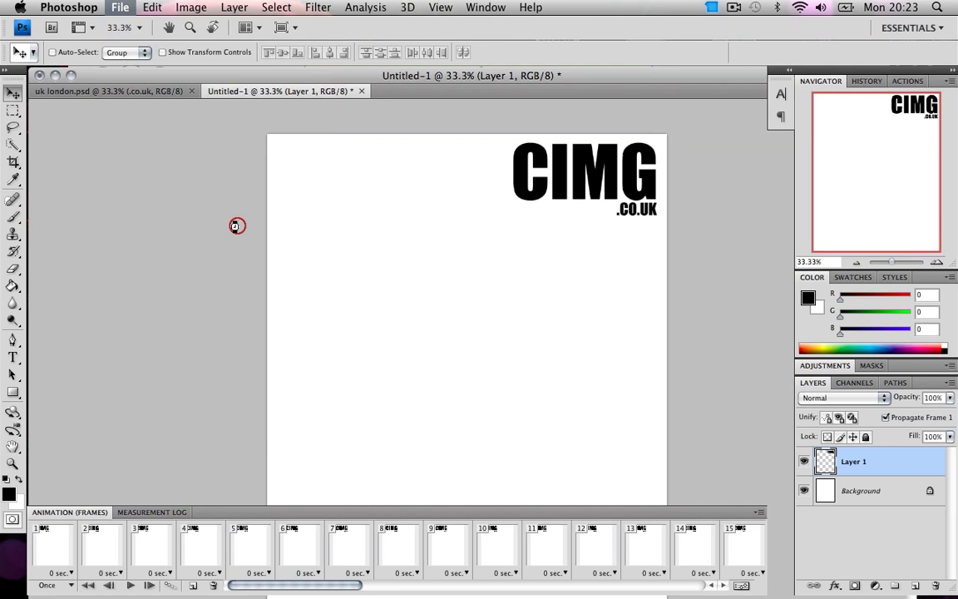
pyautogui.click(122, 7)
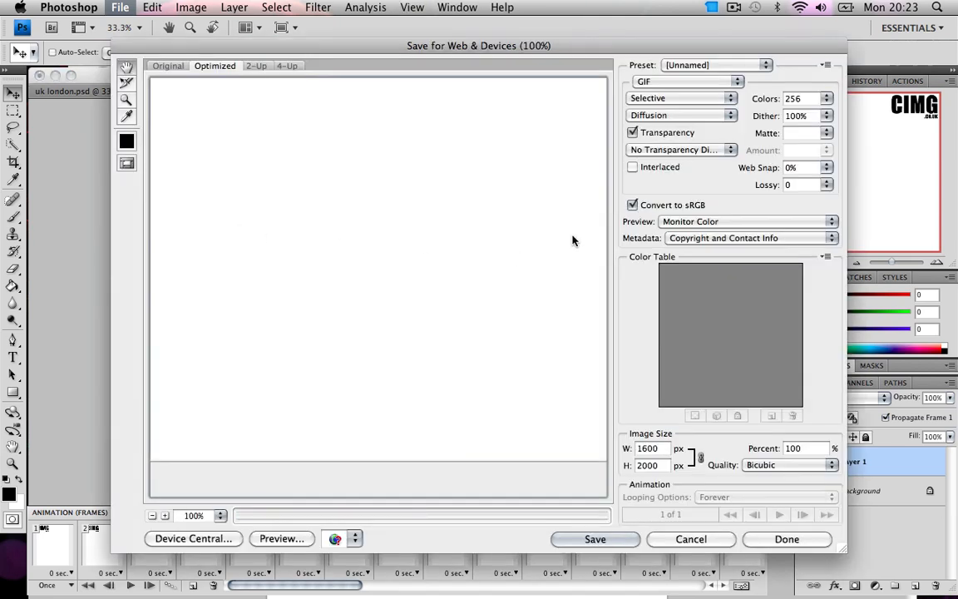
pyautogui.moveTo(735, 83)
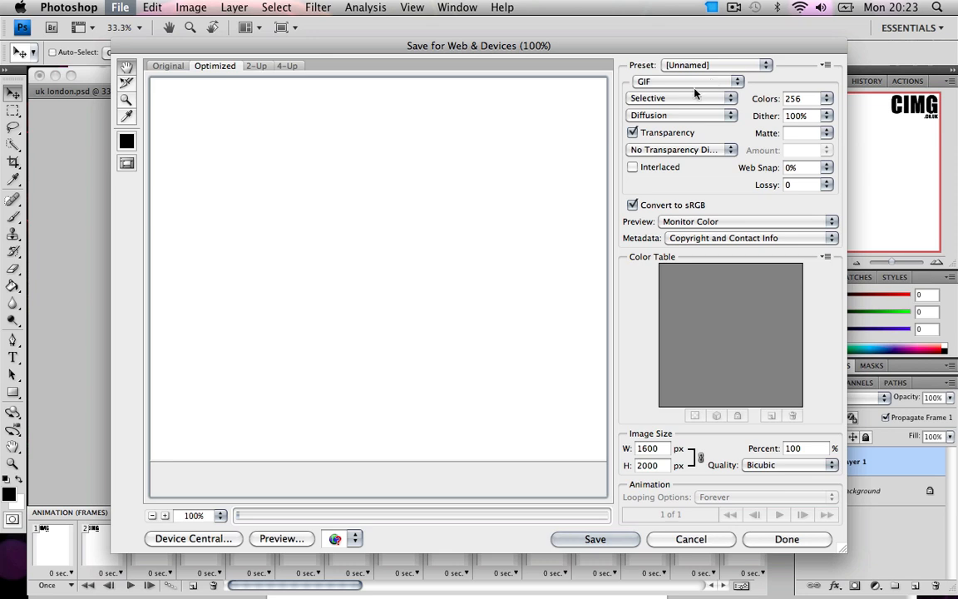
pyautogui.moveTo(251, 515)
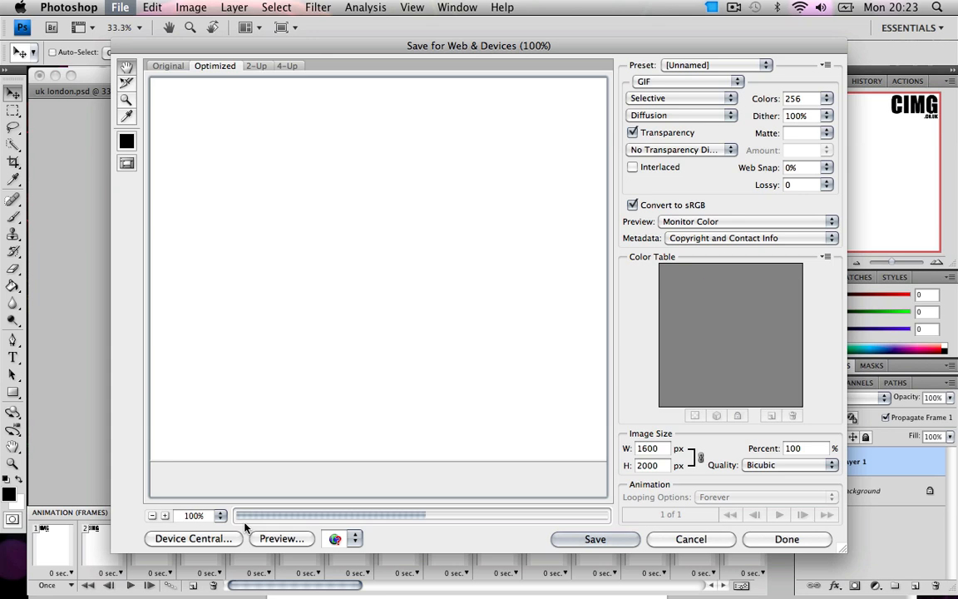
pyautogui.moveTo(419, 516)
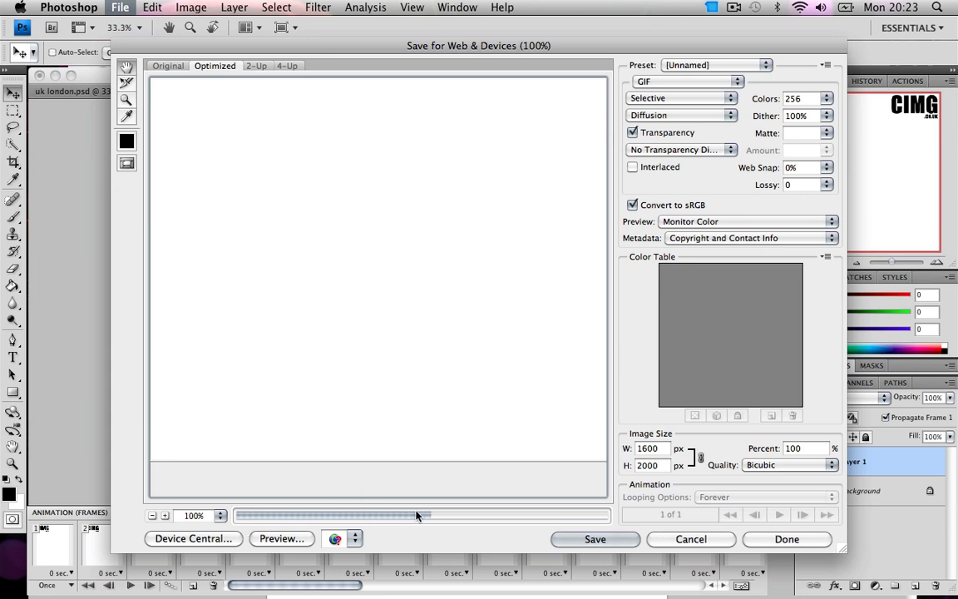
pyautogui.moveTo(462, 528)
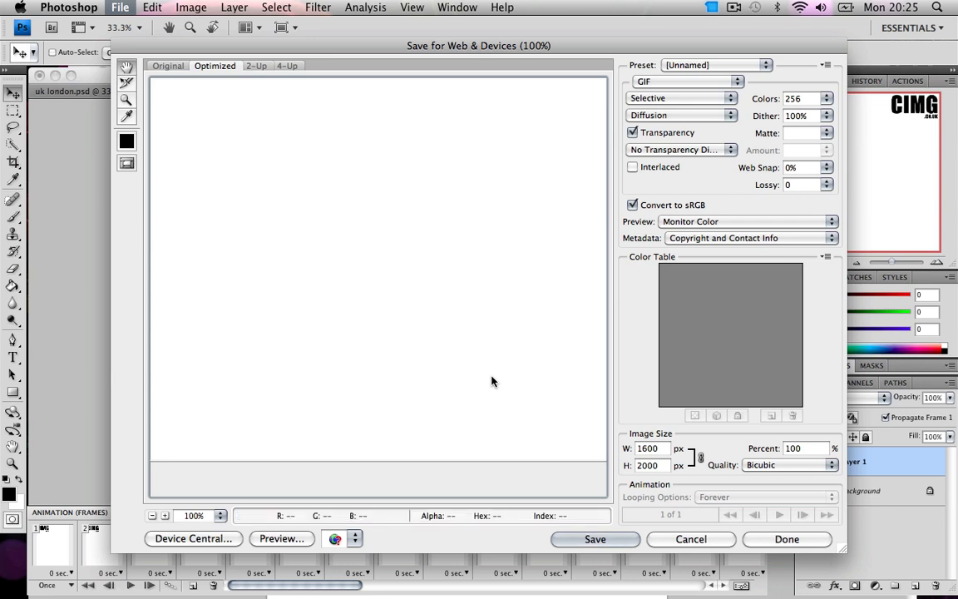
# Choose GIF as the export format and proceed to the Save dialog.
pyautogui.click(729, 80)
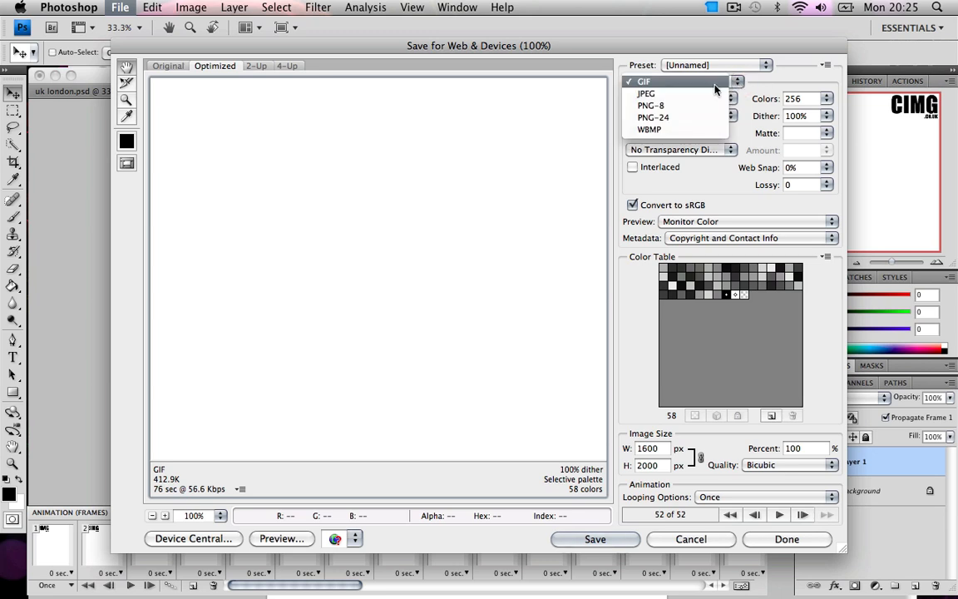
pyautogui.click(649, 80)
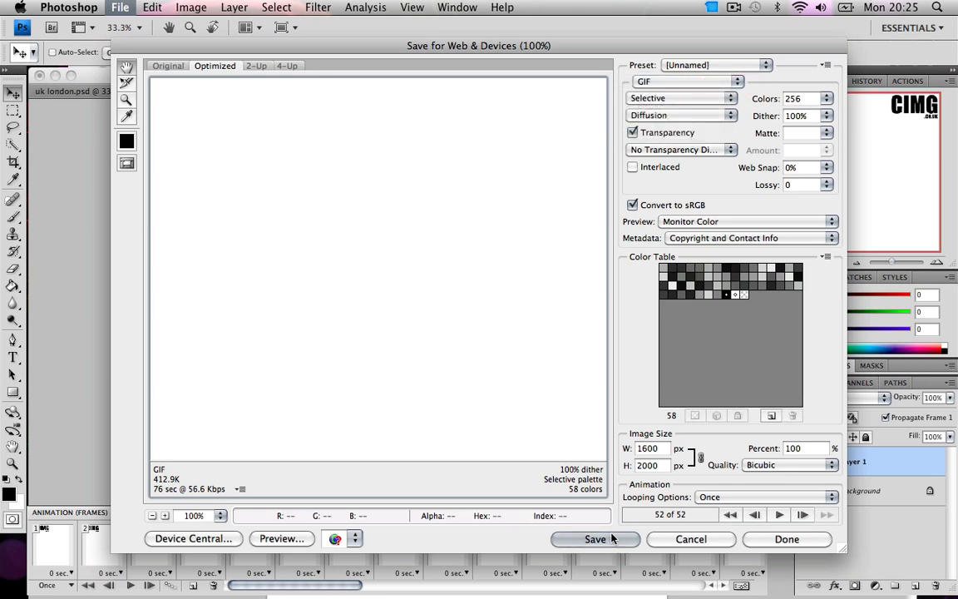
pyautogui.click(595, 539)
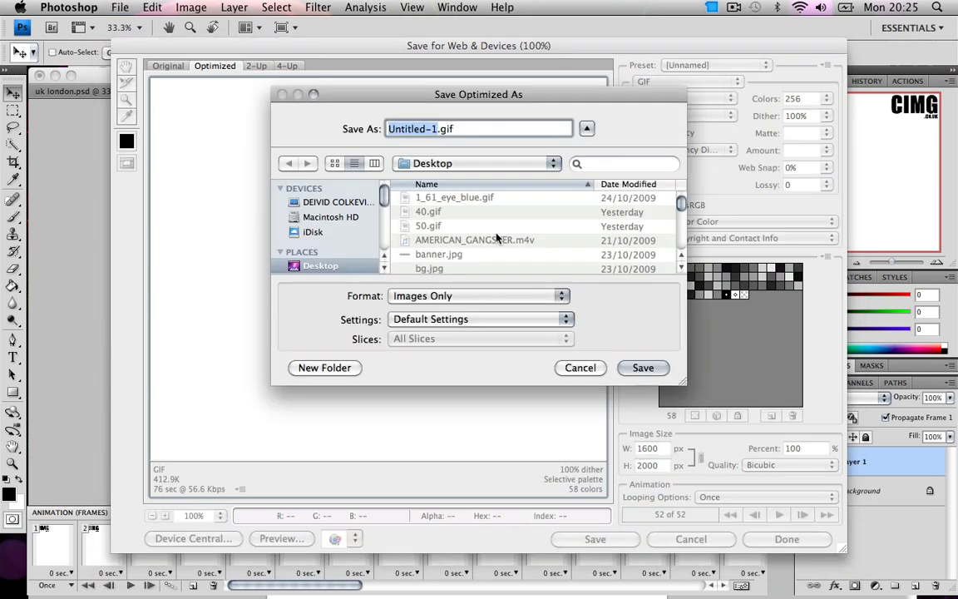
# Keep Images Only output, then cancel the save and close Save for Web.
pyautogui.click(479, 296)
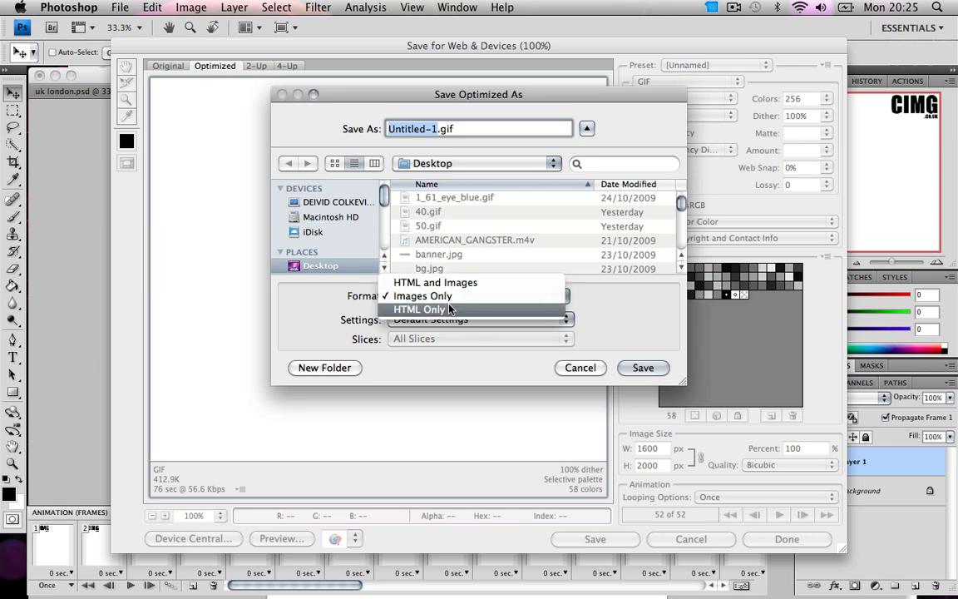
pyautogui.click(422, 297)
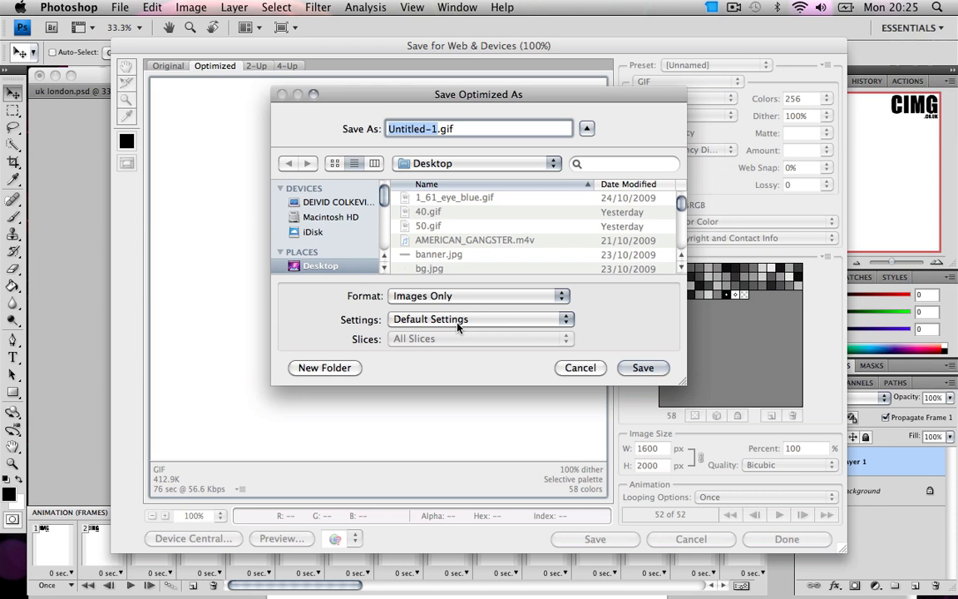
pyautogui.moveTo(503, 196)
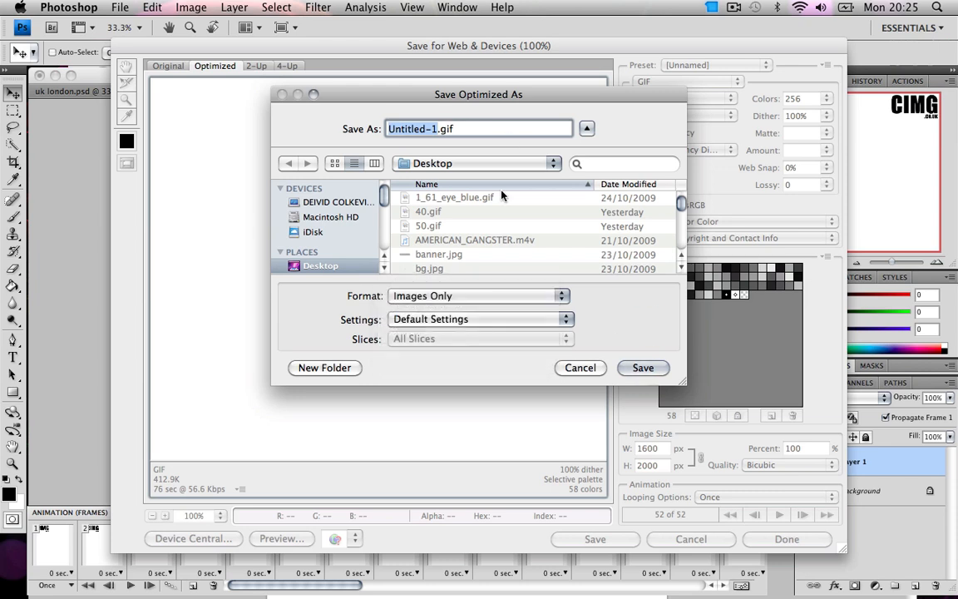
pyautogui.click(580, 369)
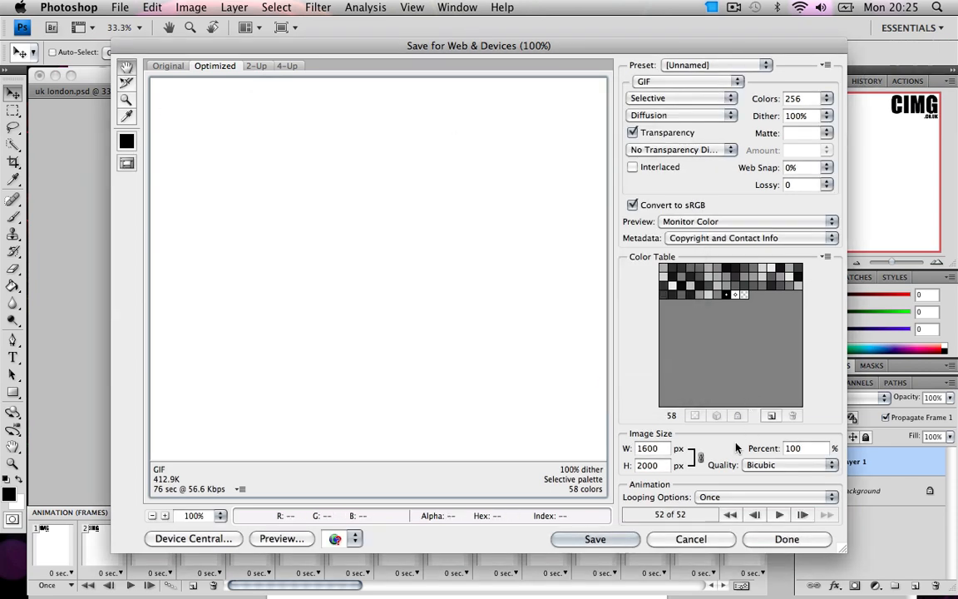
pyautogui.click(690, 539)
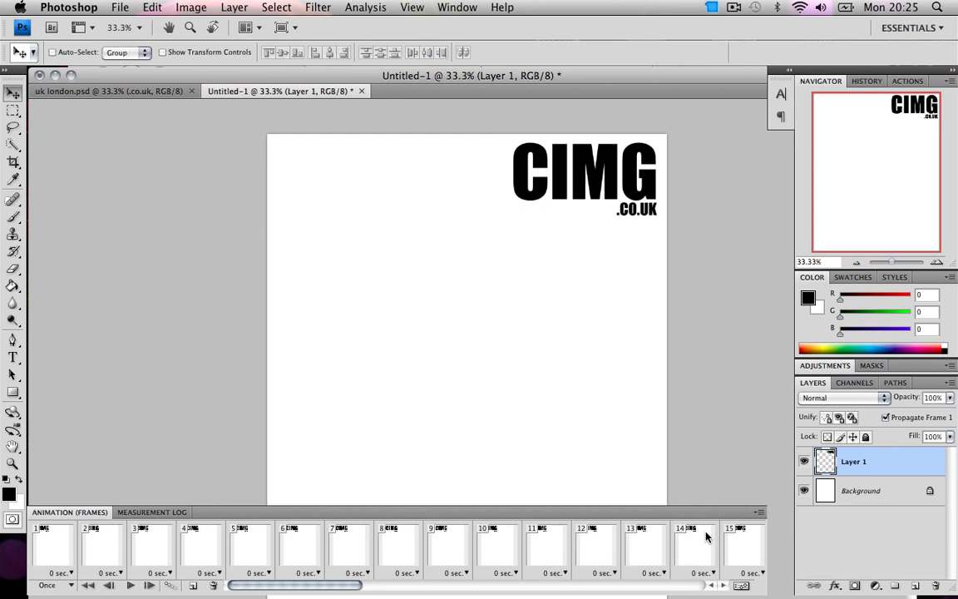